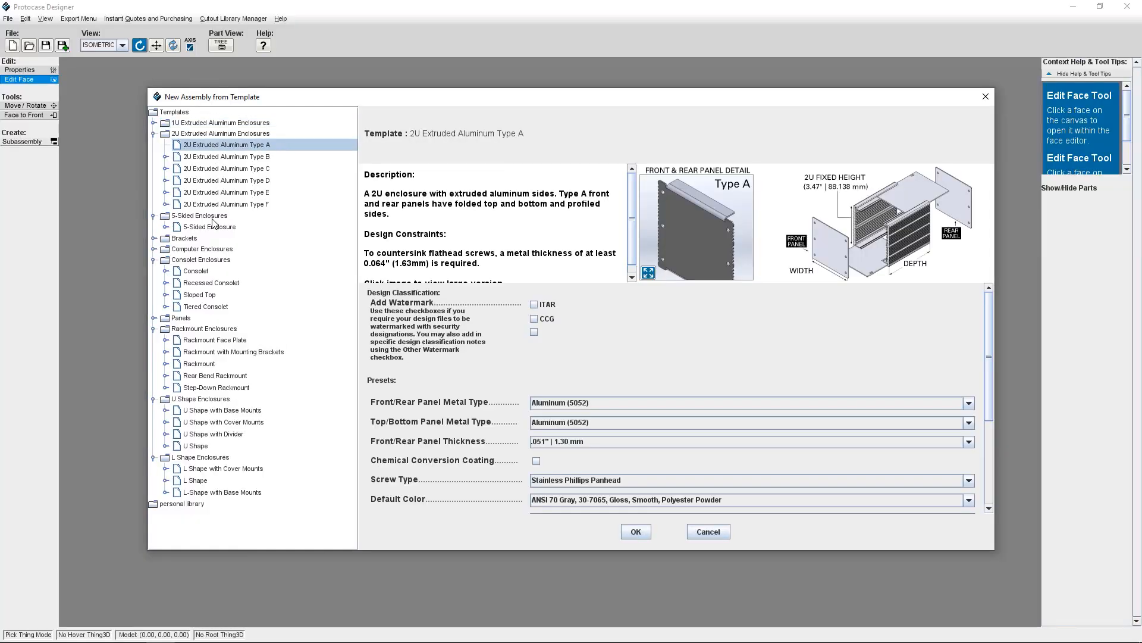
Browse the 5-Sided Enclosure and Rackmount template details, then enter the rear panel face editor
{"action": "left_click", "coordinate": [210, 226]}
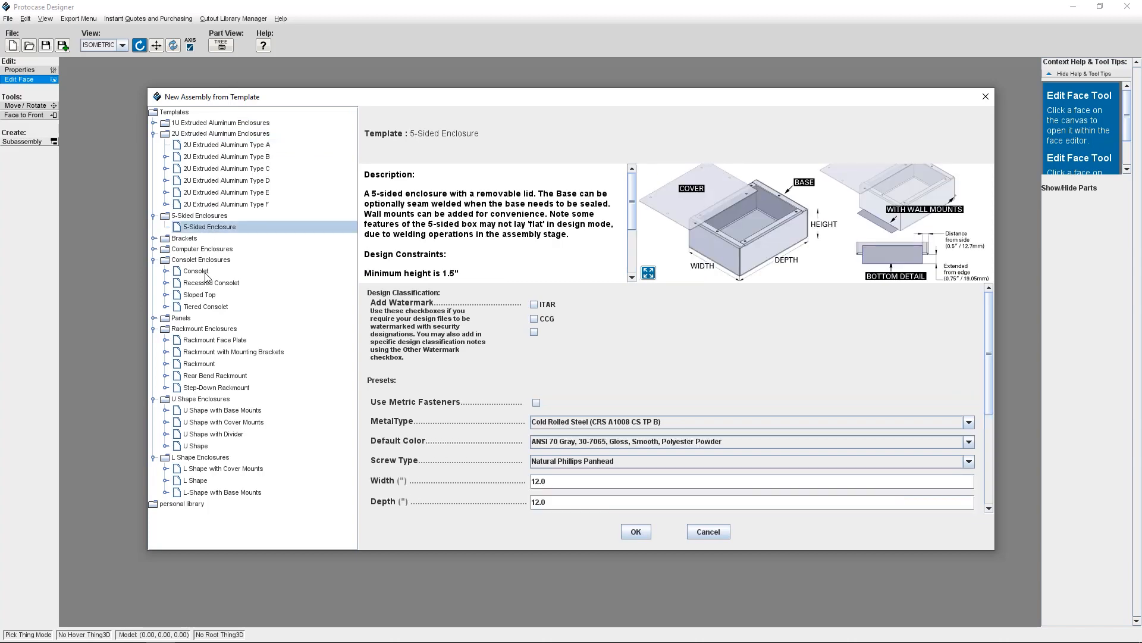
{"action": "left_click", "coordinate": [199, 364]}
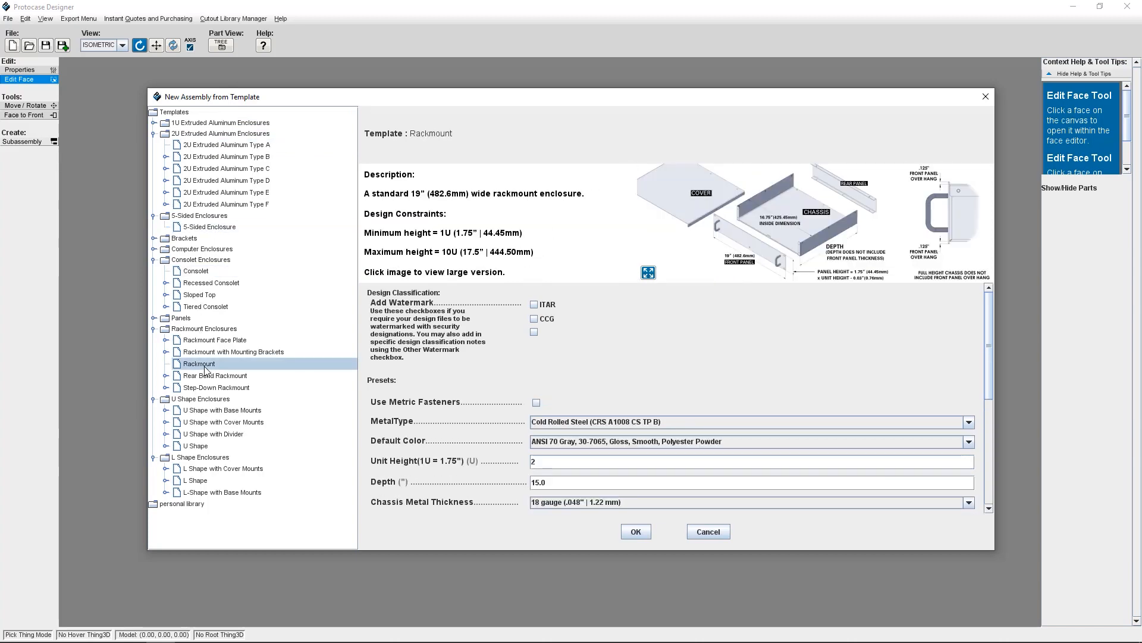
{"action": "left_click", "coordinate": [635, 530]}
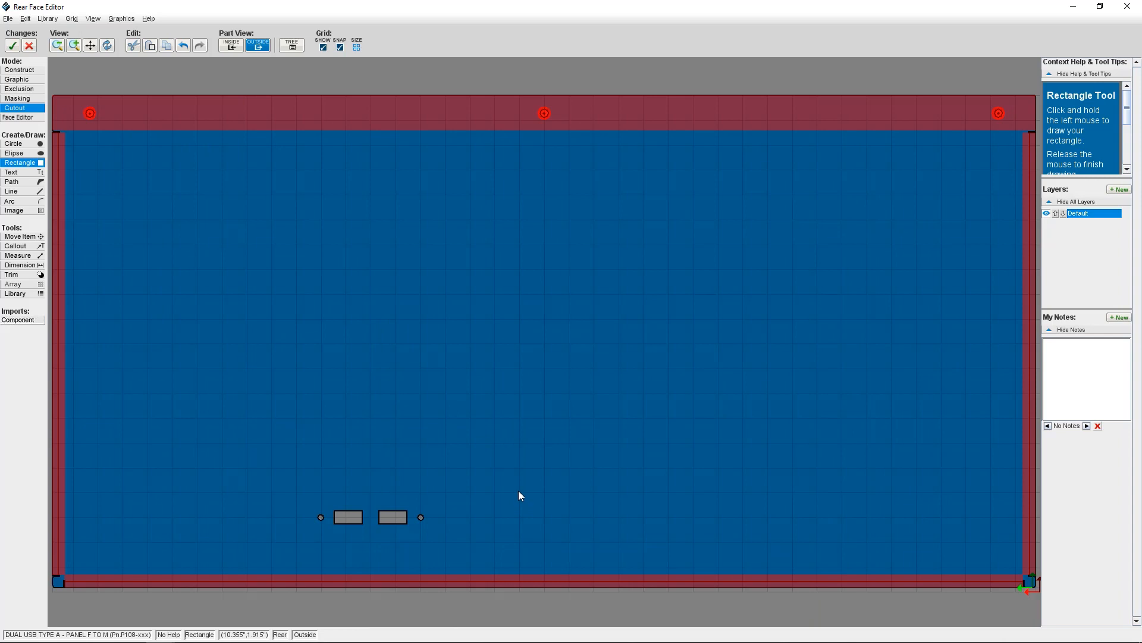
Filter the cutout library to fans and preview the 60mm fan cutout under Fans > General
{"action": "left_click_drag", "start_coordinate": [520, 495], "coordinate": [630, 544]}
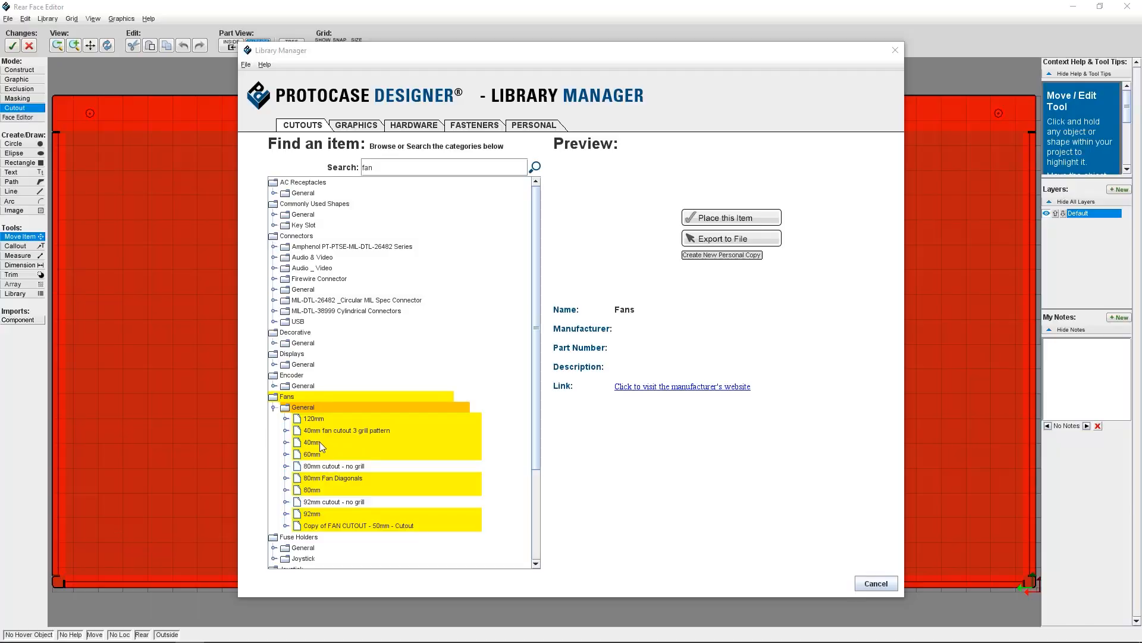
{"action": "left_click", "coordinate": [312, 454]}
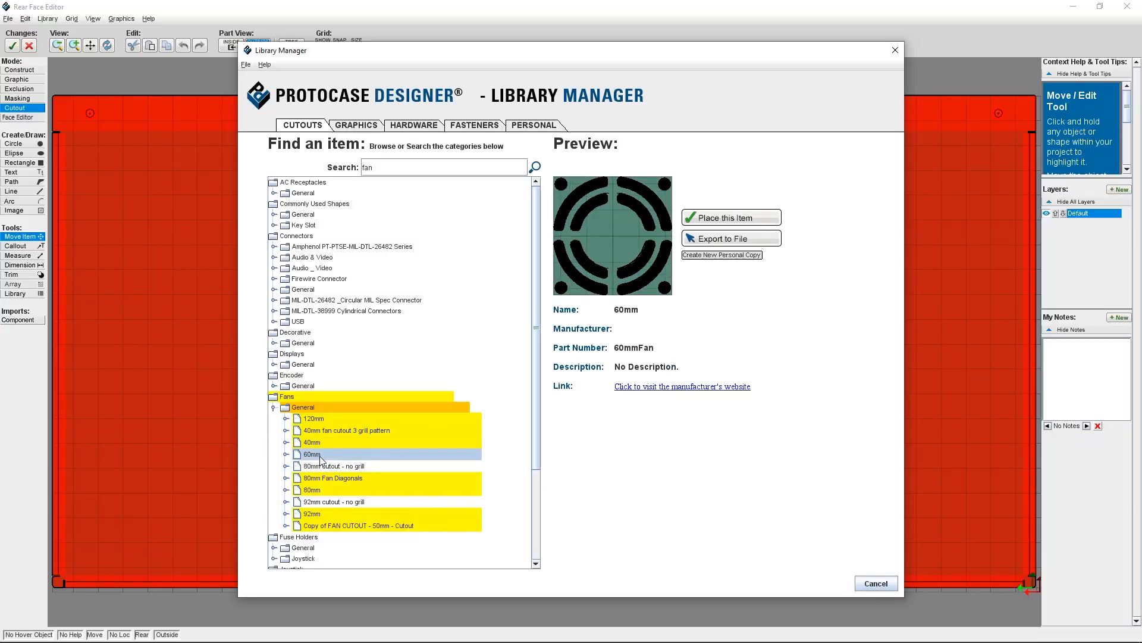
{"action": "left_click", "coordinate": [311, 489]}
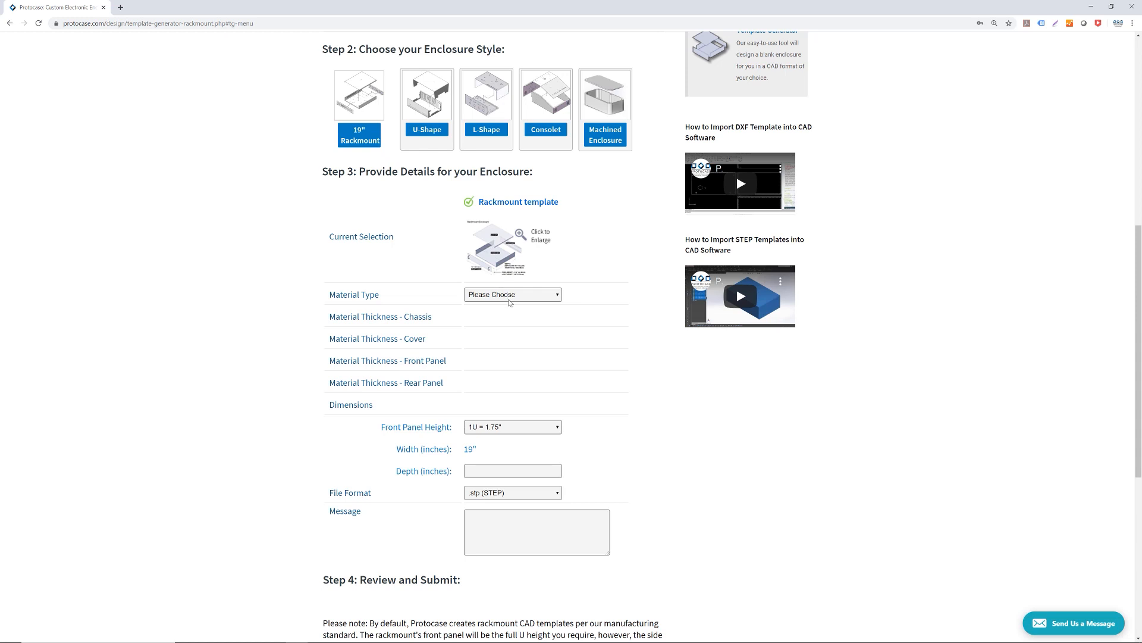
Set the rackmount material to Galvanneal and the front panel height to 4U = 7"
{"action": "left_click", "coordinate": [512, 294]}
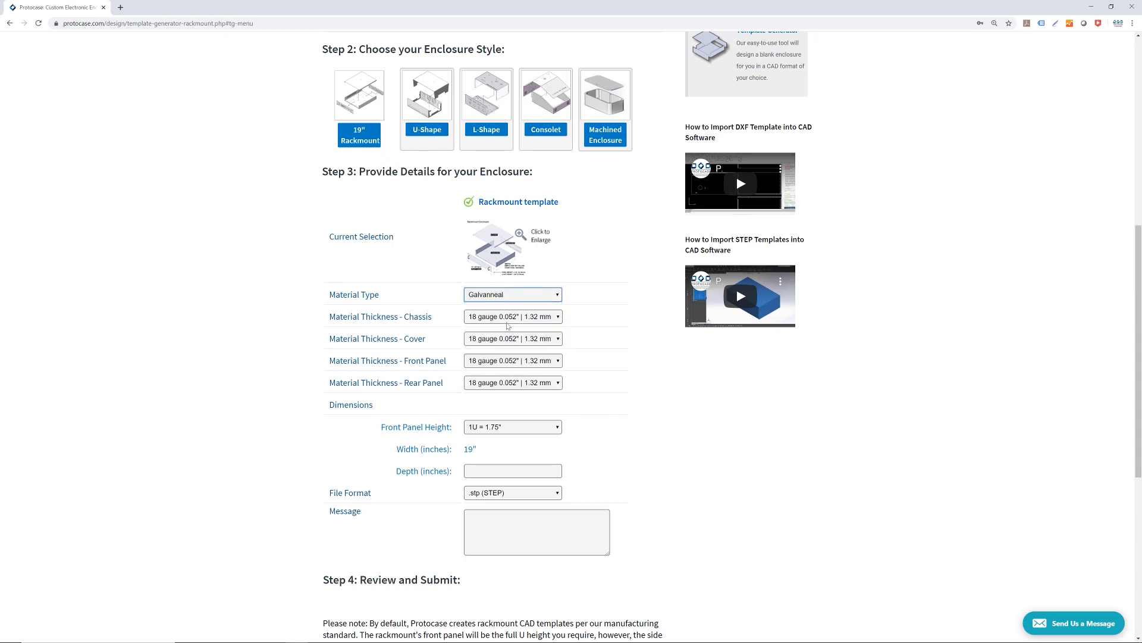
{"action": "left_click", "coordinate": [512, 426]}
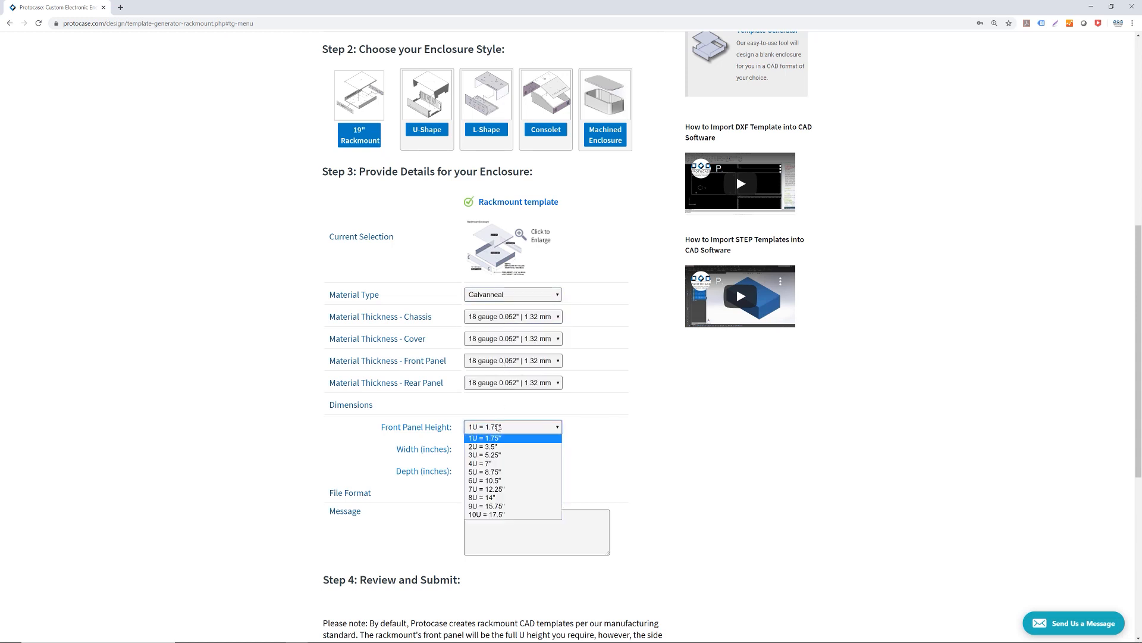
{"action": "left_click", "coordinate": [484, 462]}
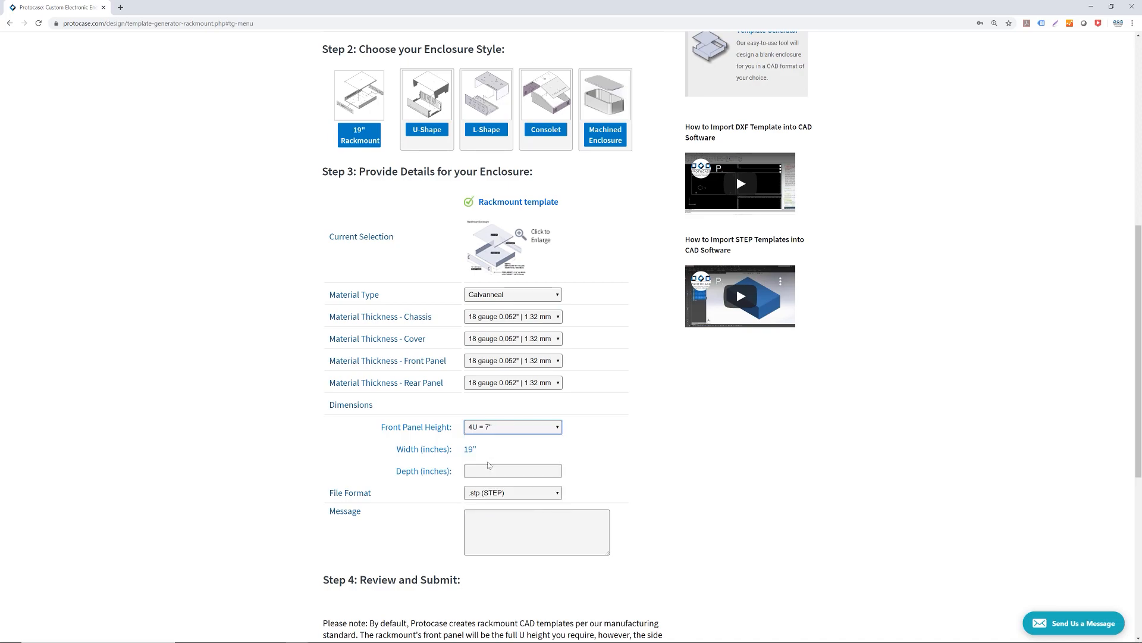